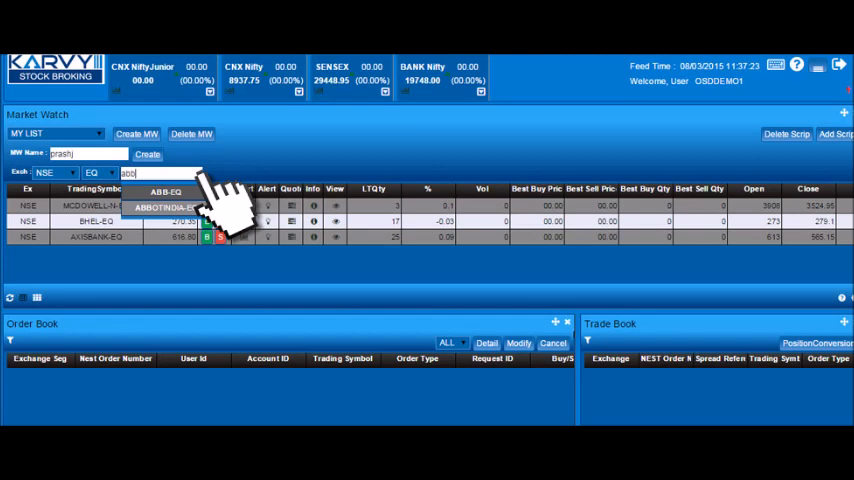
Step: Add ABB-EQ on NSE to the Market Watch and start a buy order for it
click(148, 154)
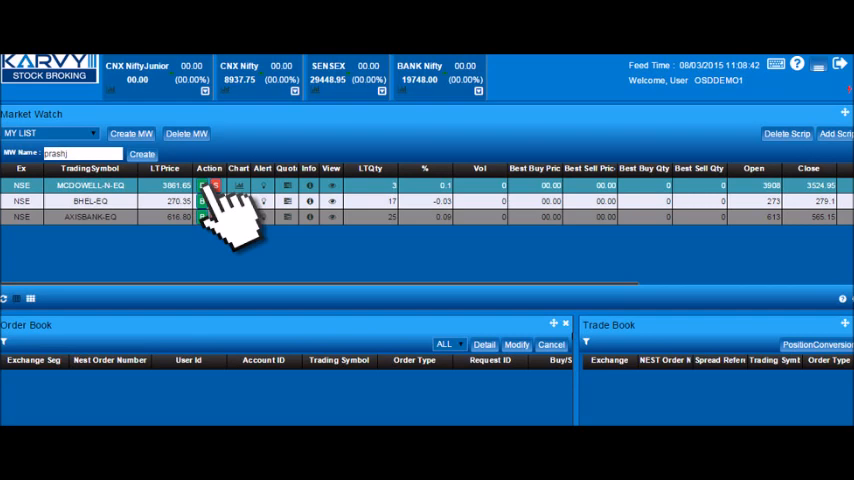
click(212, 186)
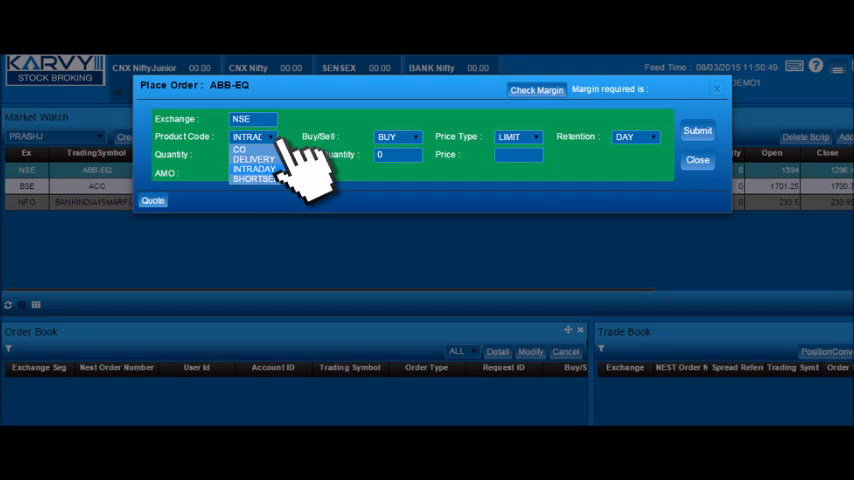